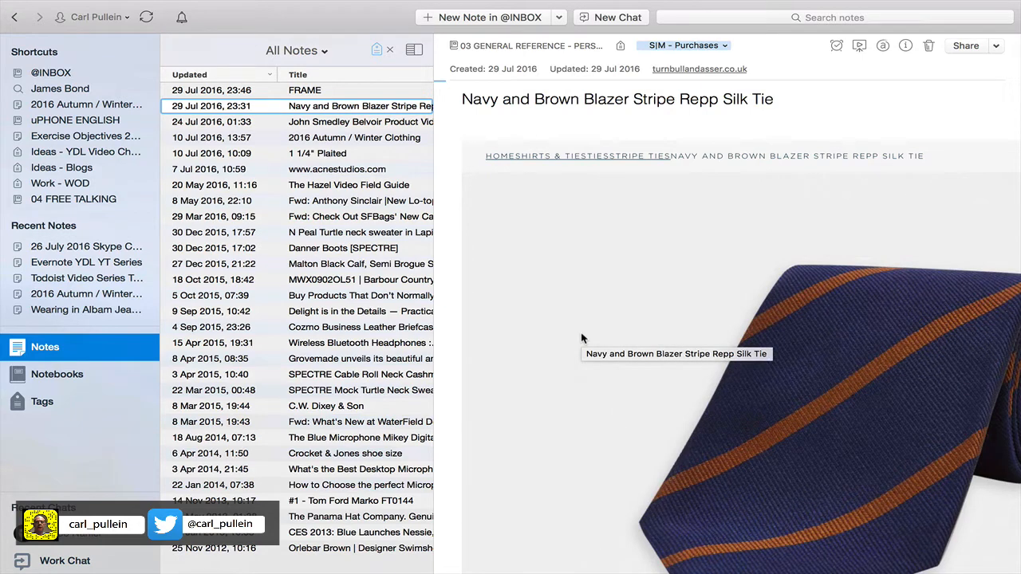
{"action": "mouse_move", "coordinate": [450, 128]}
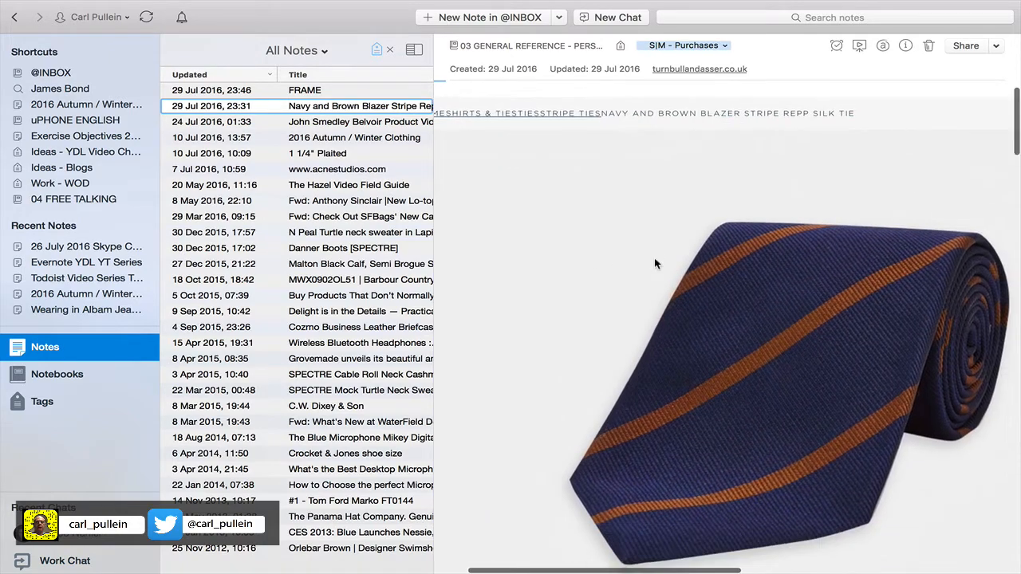
- Scroll through the notes list beside the open silk tie note
{"action": "scroll", "scroll_direction": "down", "scroll_amount": 3}
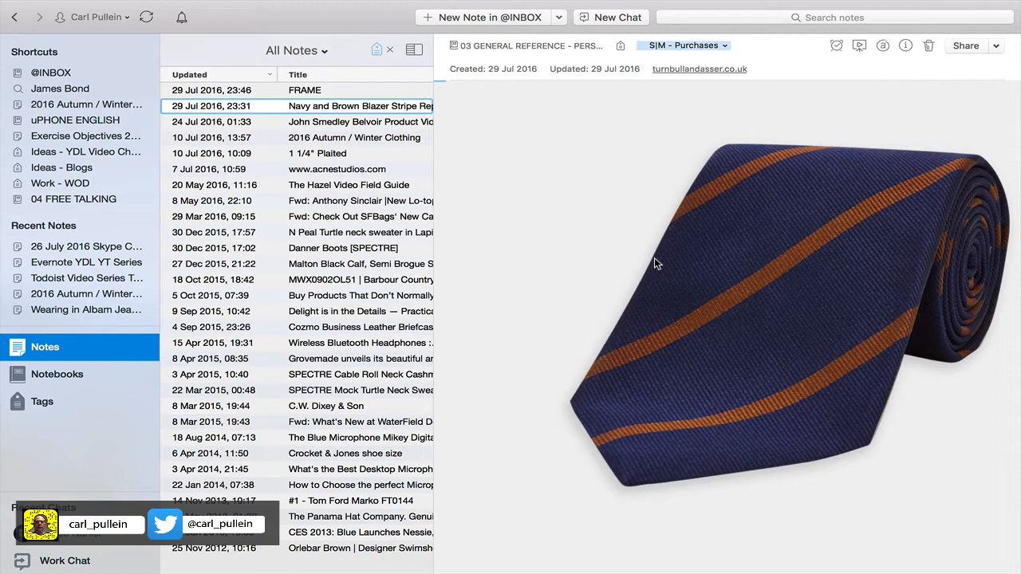
{"action": "scroll", "scroll_direction": "down", "scroll_amount": 3}
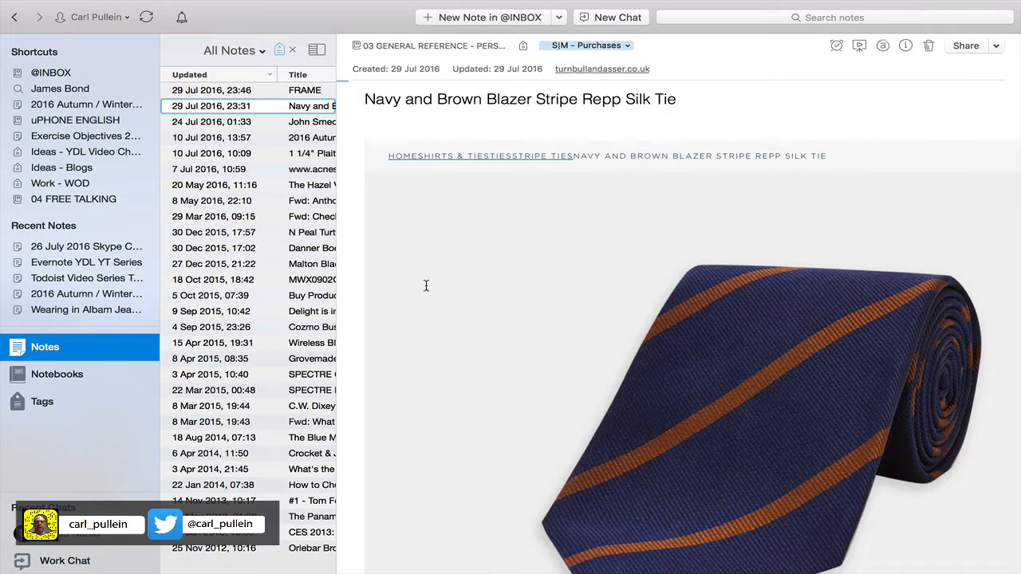
{"action": "scroll", "scroll_direction": "down", "scroll_amount": 3}
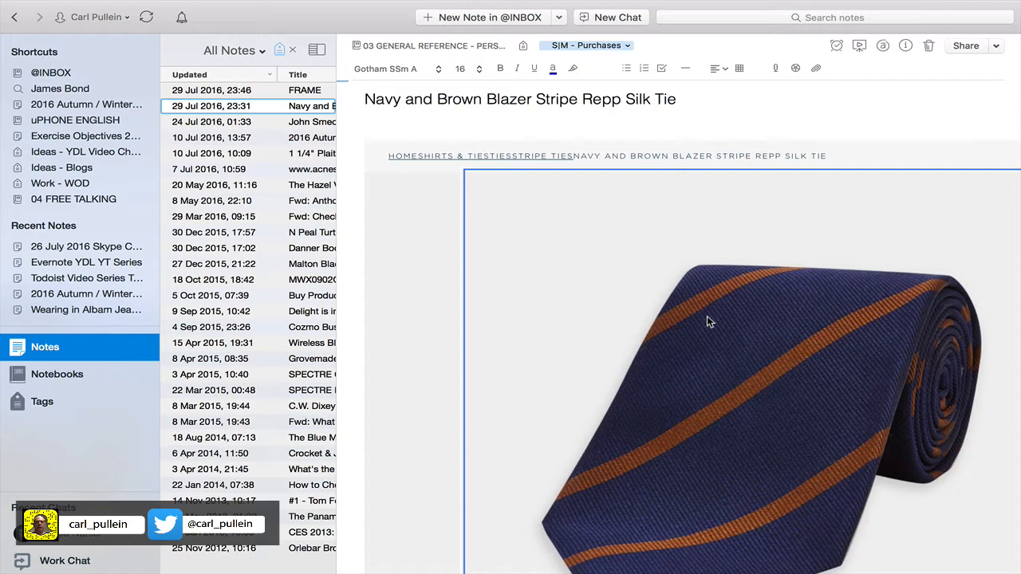
{"action": "mouse_move", "coordinate": [363, 236]}
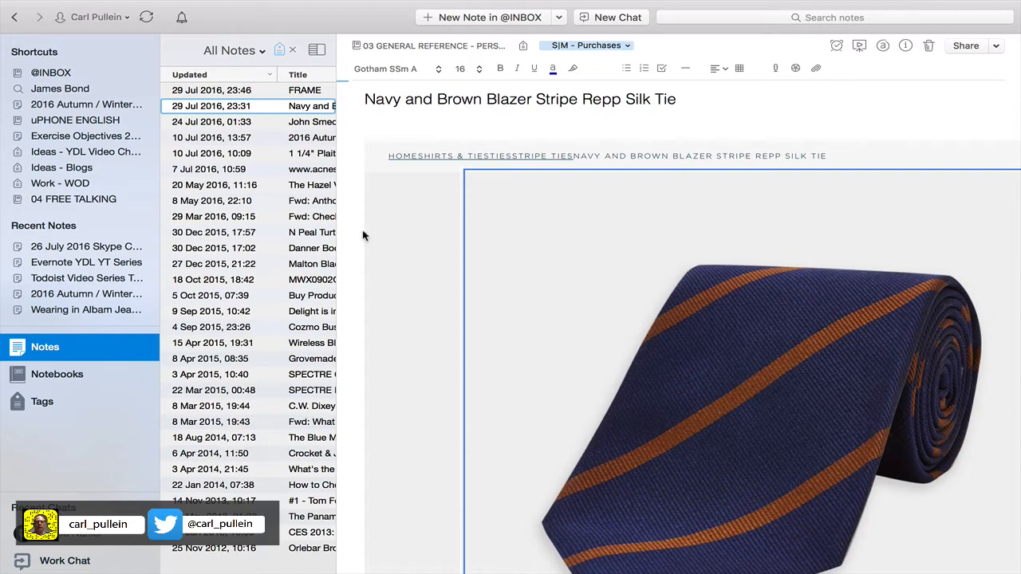
{"action": "mouse_move", "coordinate": [332, 234]}
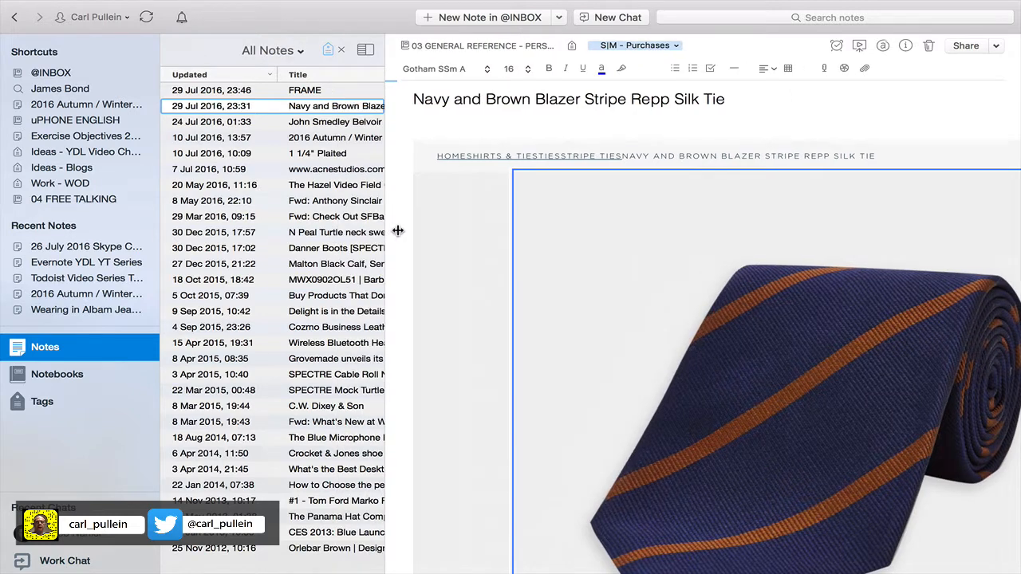
- Switch the notes list to Snippet View with text previews and thumbnails, and scroll it
{"action": "left_click", "coordinate": [380, 50]}
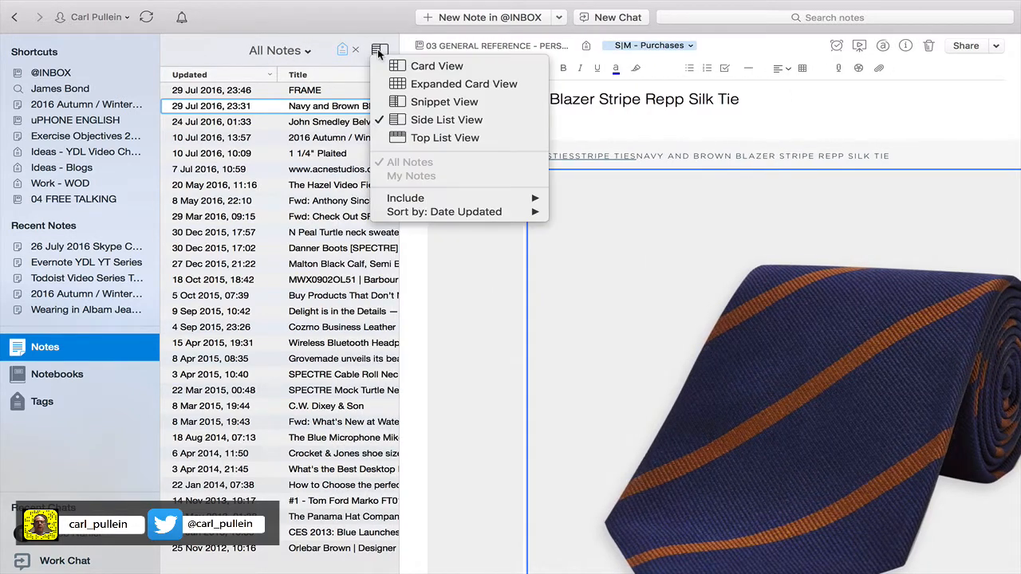
{"action": "mouse_move", "coordinate": [443, 102]}
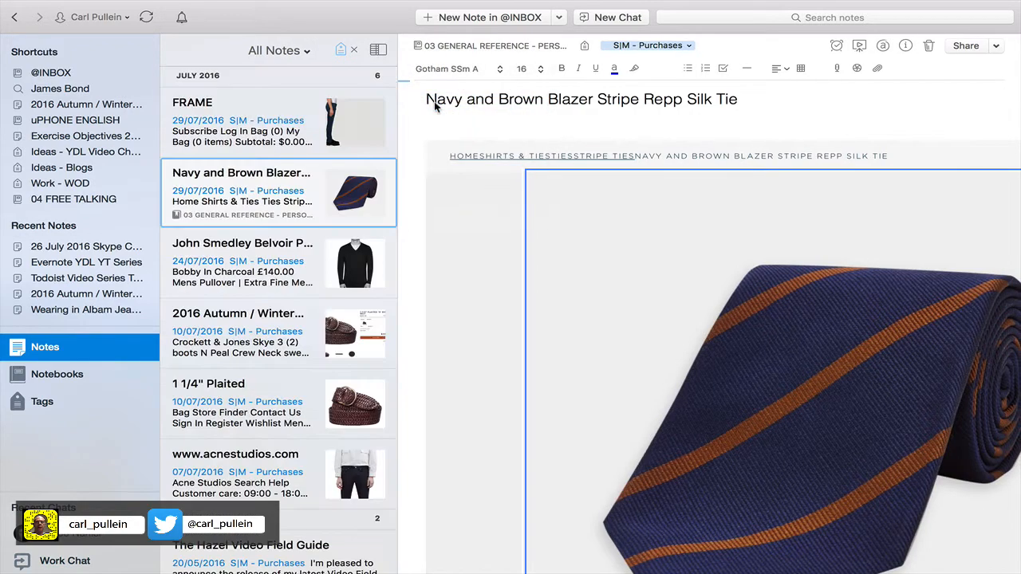
{"action": "scroll", "scroll_direction": "down", "scroll_amount": 3}
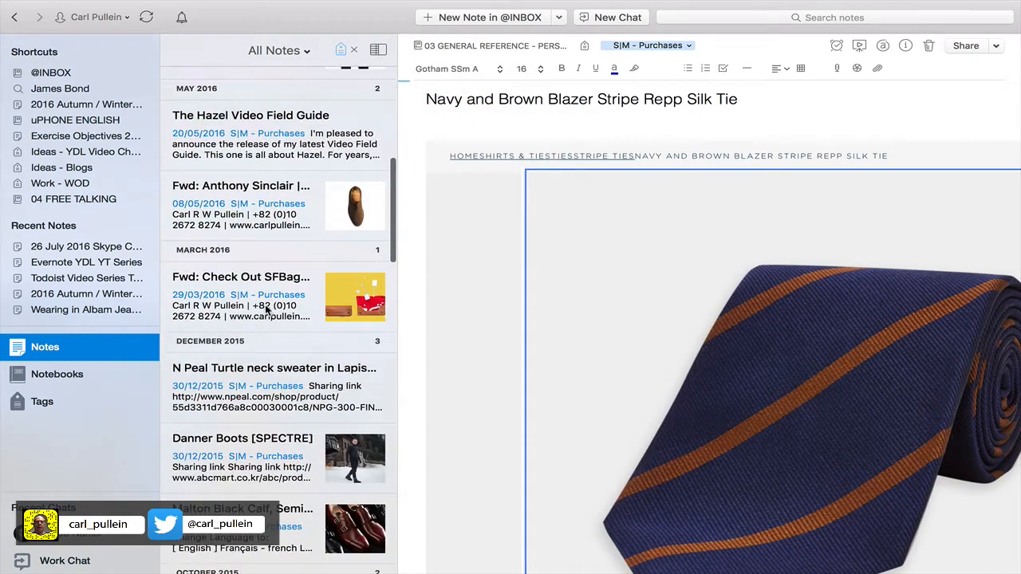
{"action": "scroll", "scroll_direction": "down", "scroll_amount": 3}
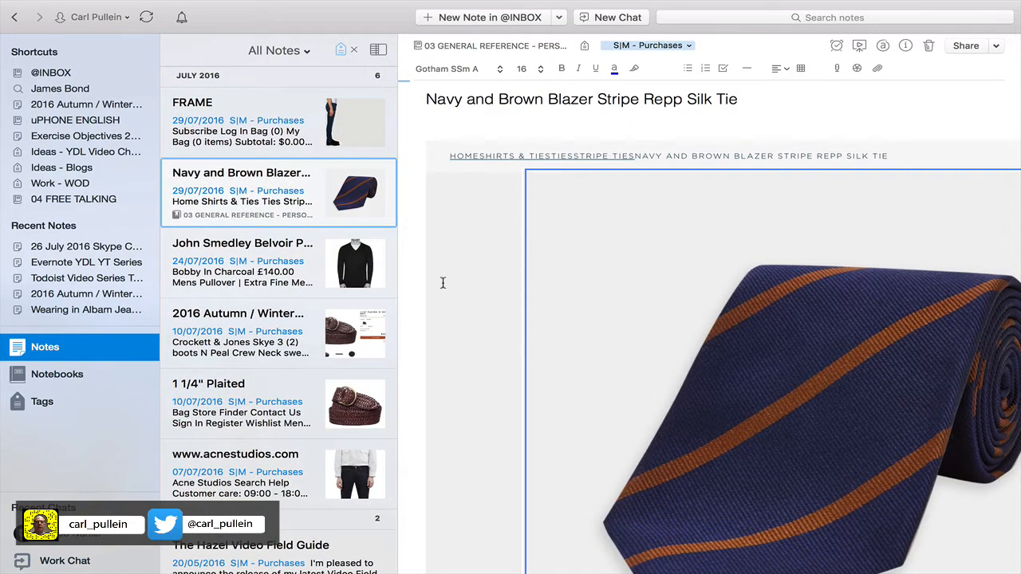
{"action": "scroll", "scroll_direction": "down", "scroll_amount": 3}
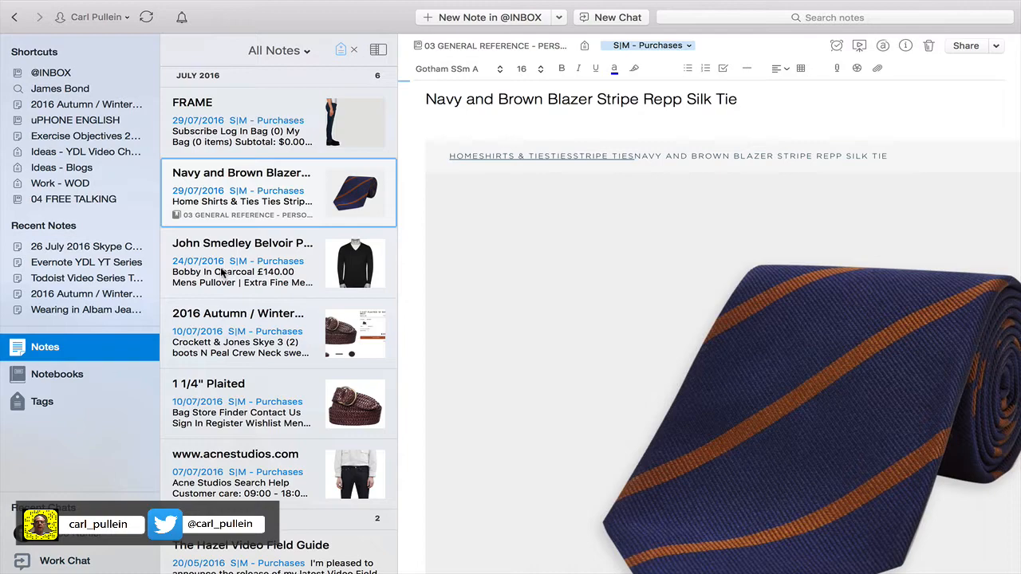
{"action": "left_click", "coordinate": [242, 263]}
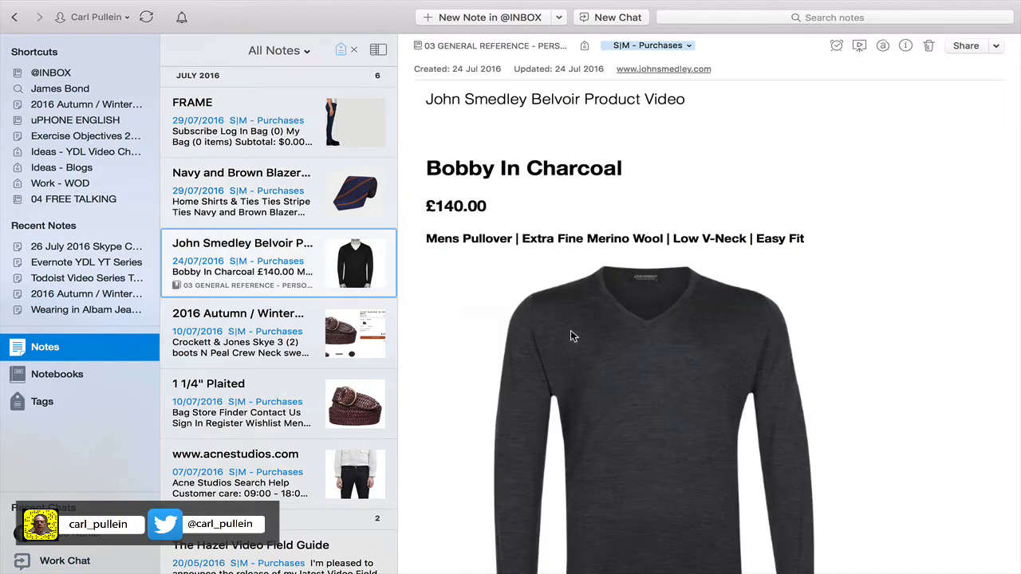
{"action": "scroll", "scroll_direction": "down", "scroll_amount": 3}
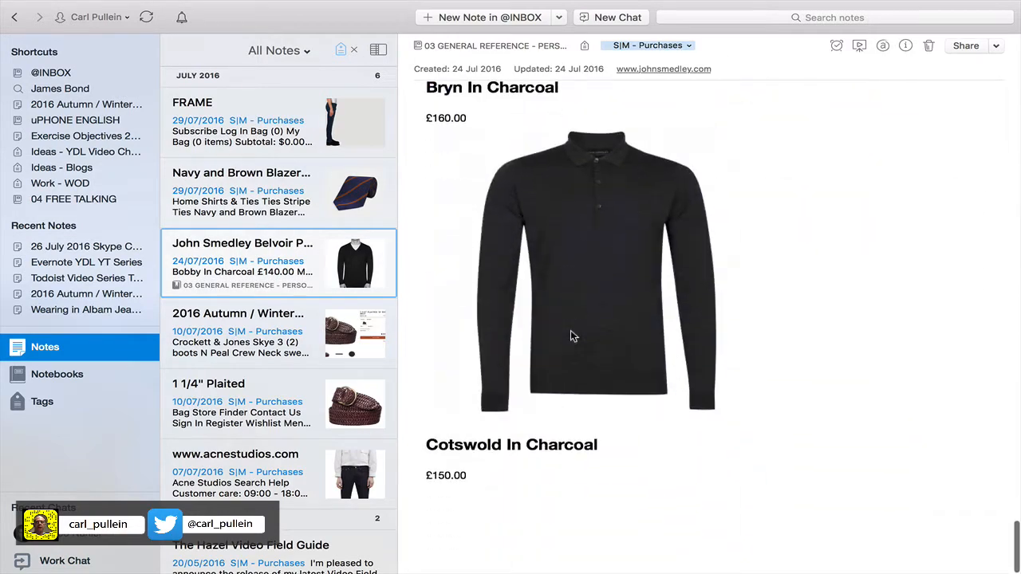
{"action": "scroll", "scroll_direction": "down", "scroll_amount": 3}
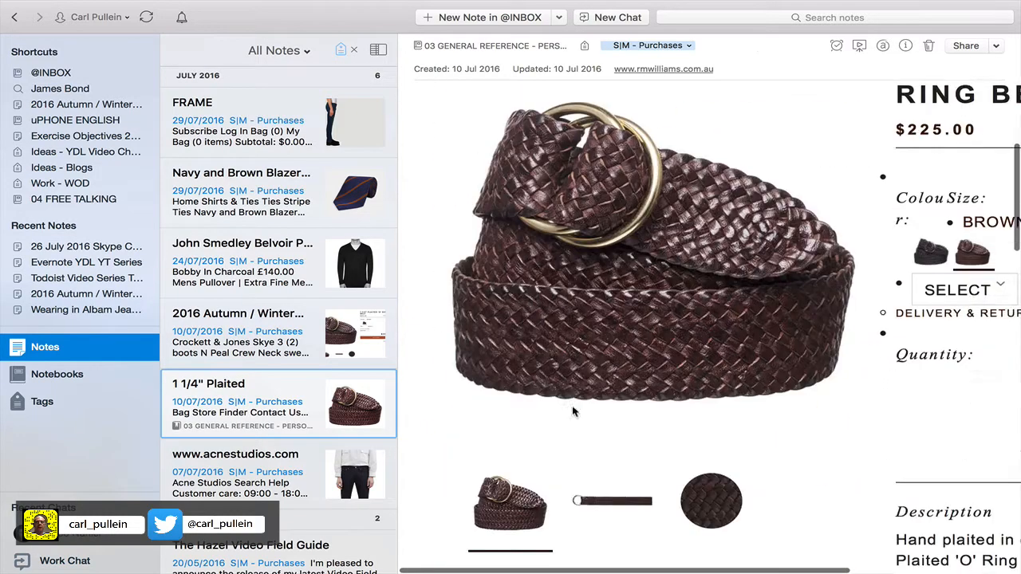
{"action": "scroll", "scroll_direction": "down", "scroll_amount": 3}
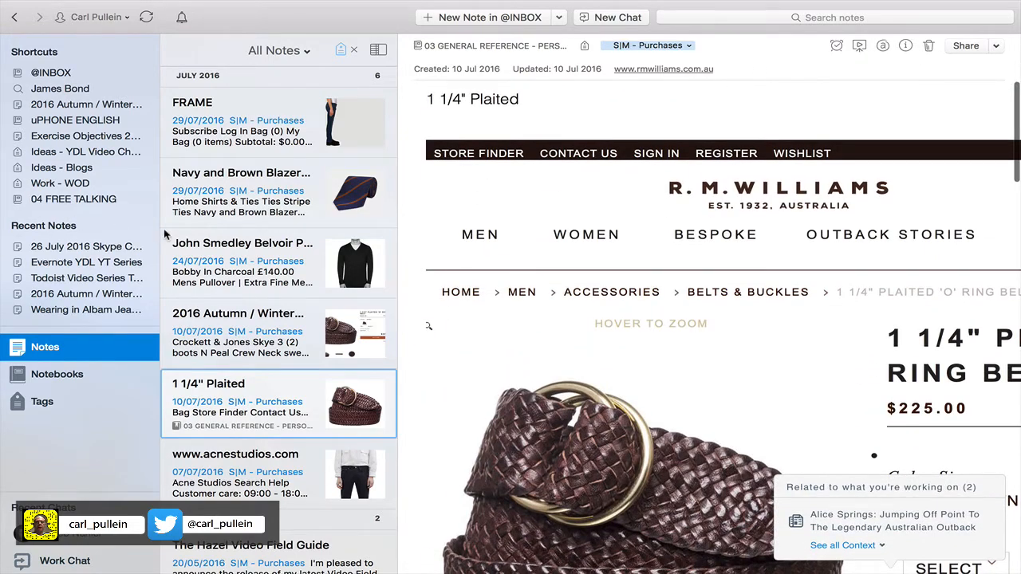
{"action": "left_click", "coordinate": [243, 192]}
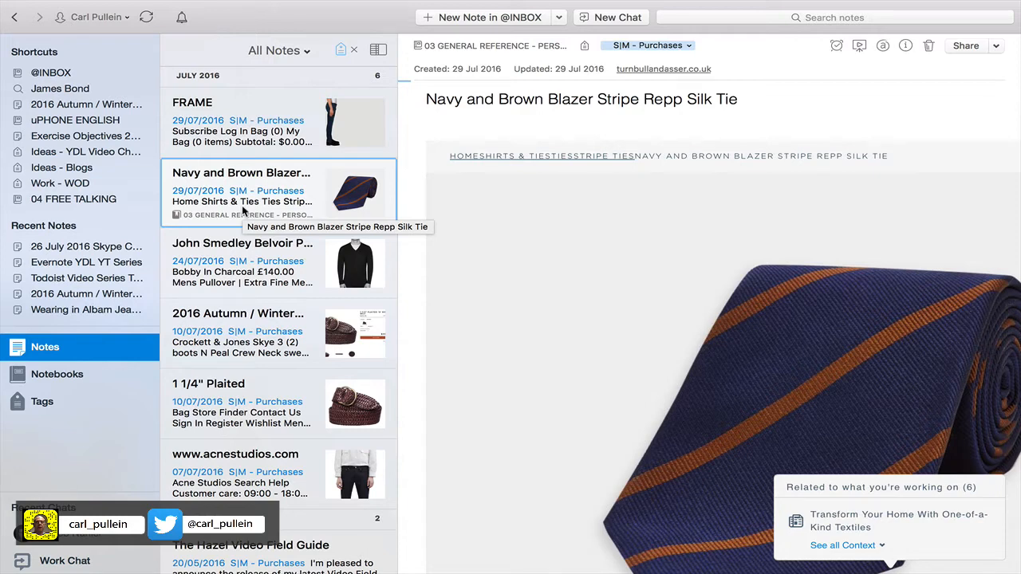
{"action": "mouse_move", "coordinate": [391, 75]}
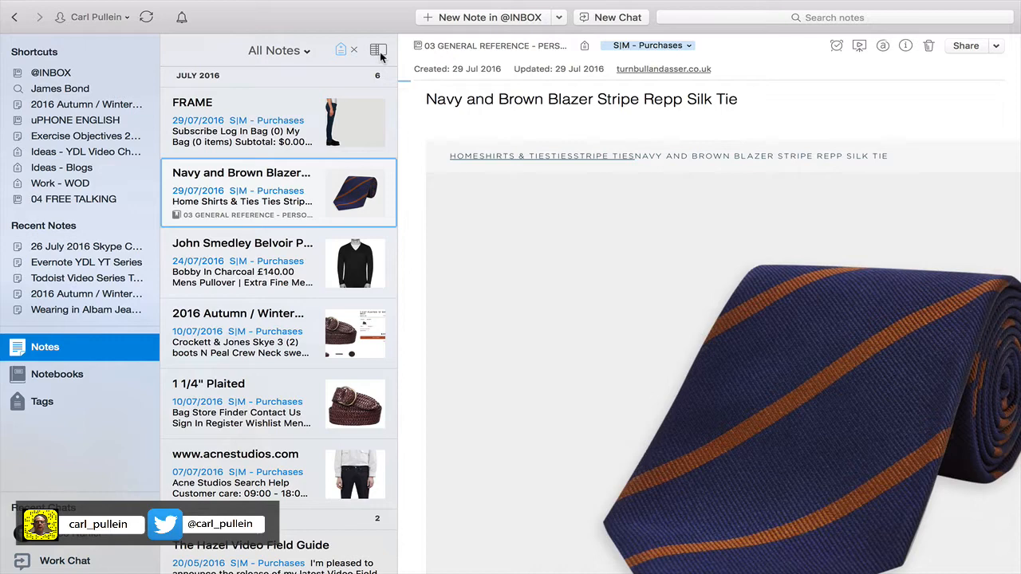
{"action": "mouse_move", "coordinate": [284, 52]}
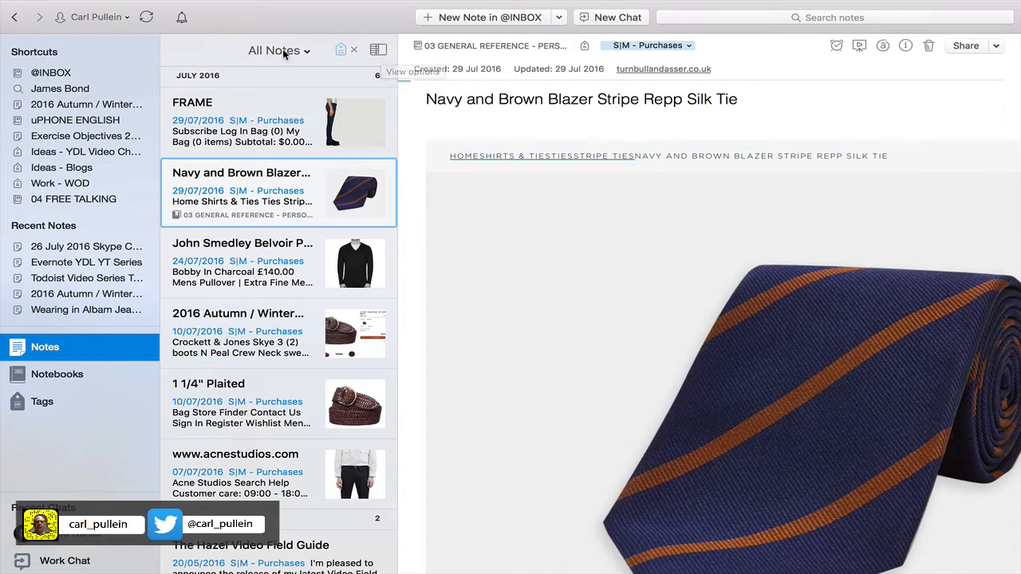
- Switch the notes list to Card View grouped by month and scroll the cards
{"action": "left_click", "coordinate": [378, 50]}
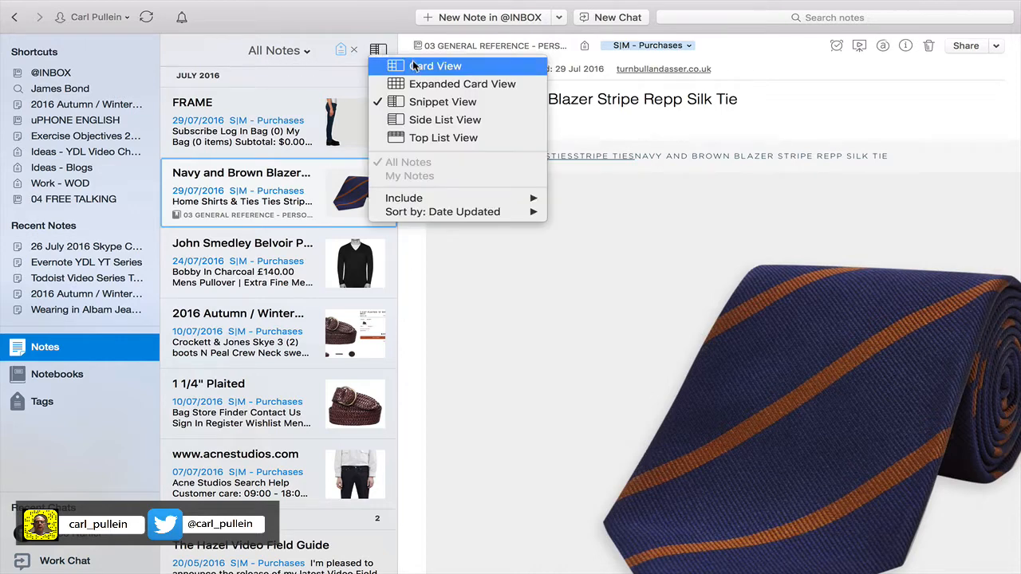
{"action": "mouse_move", "coordinate": [431, 67]}
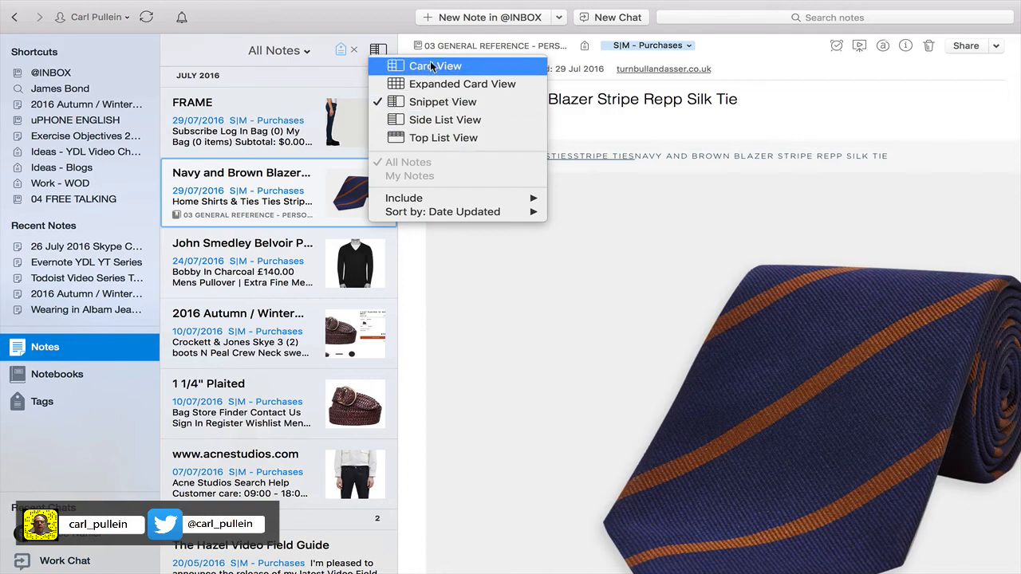
{"action": "left_click", "coordinate": [436, 66]}
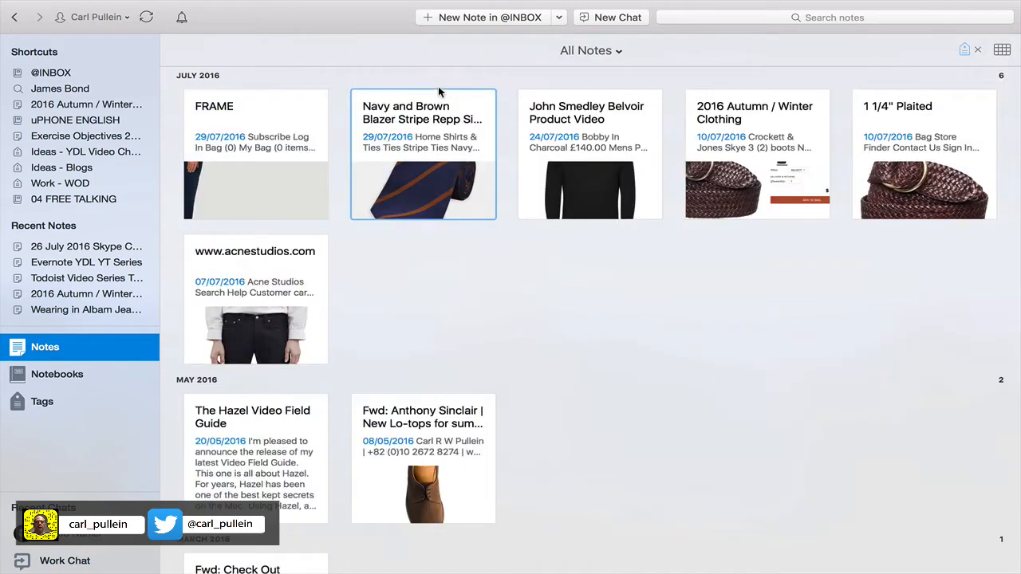
{"action": "scroll", "scroll_direction": "down", "scroll_amount": 3}
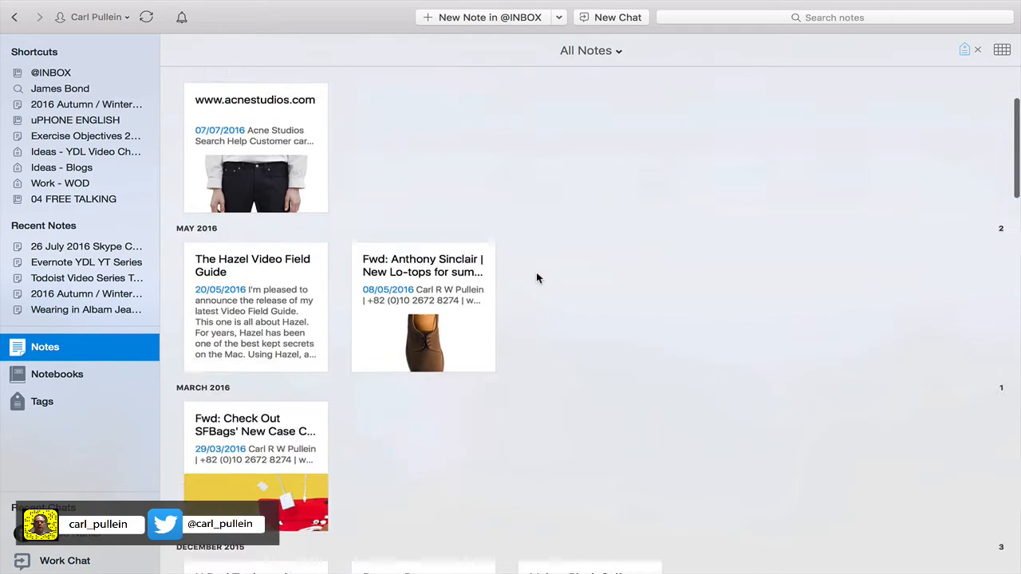
{"action": "scroll", "scroll_direction": "down", "scroll_amount": 3}
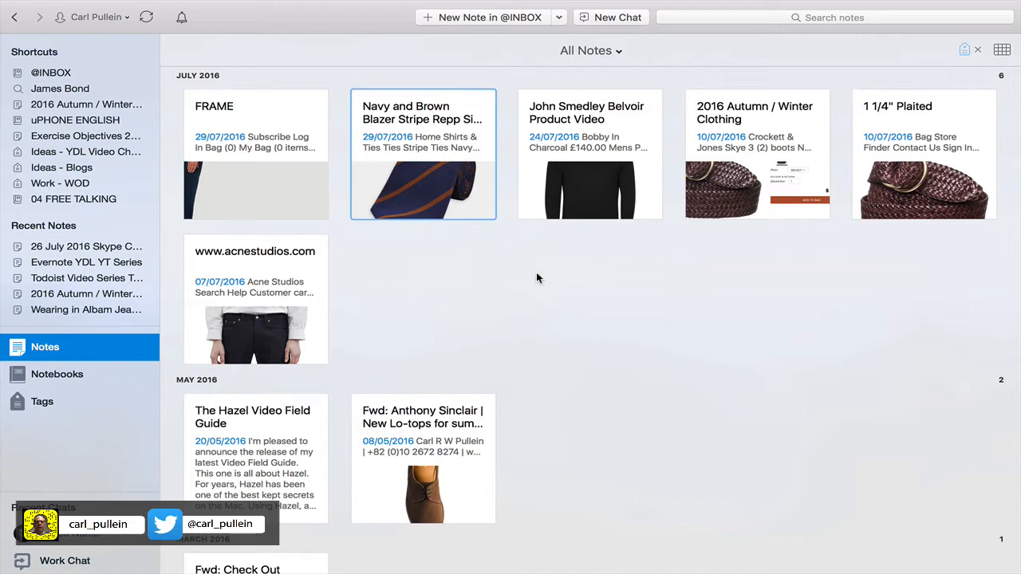
- Open the silk tie note card in its own window and scroll it
{"action": "double_click", "coordinate": [422, 153]}
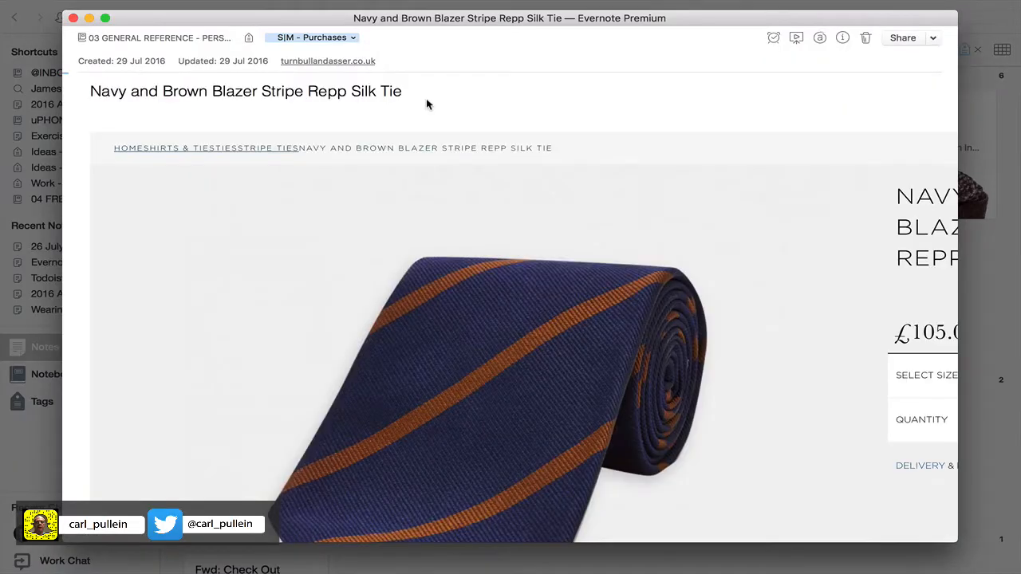
{"action": "scroll", "scroll_direction": "down", "scroll_amount": 3}
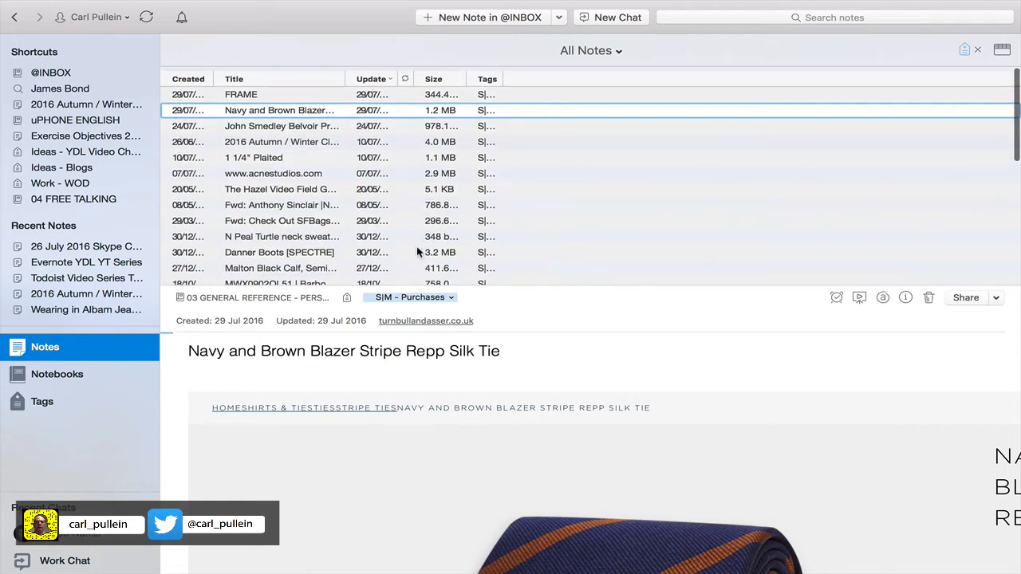
- Return the notes list to Snippet View beside the open tie note and scroll it
{"action": "scroll", "scroll_direction": "down", "scroll_amount": 3}
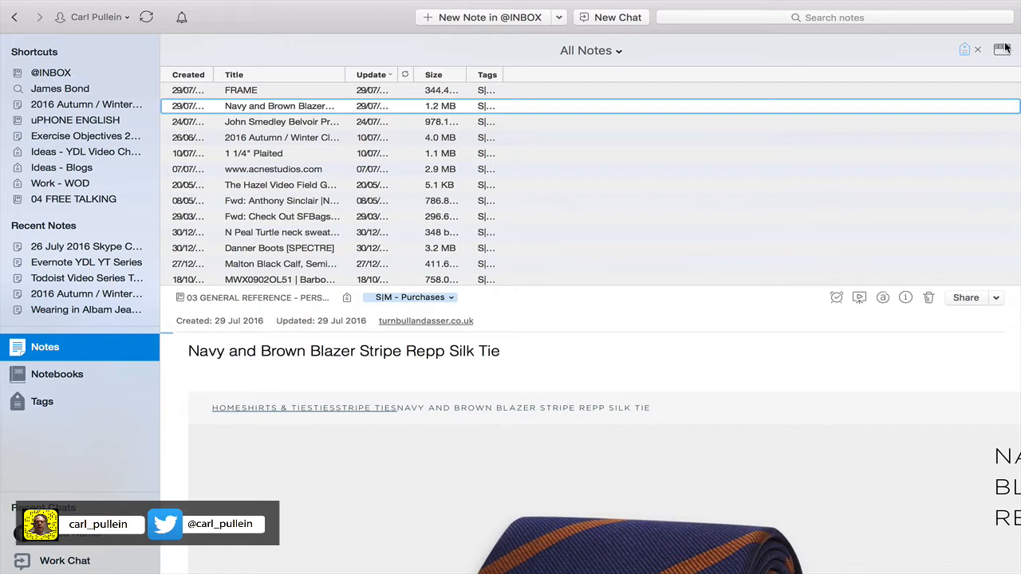
{"action": "left_click", "coordinate": [1002, 49]}
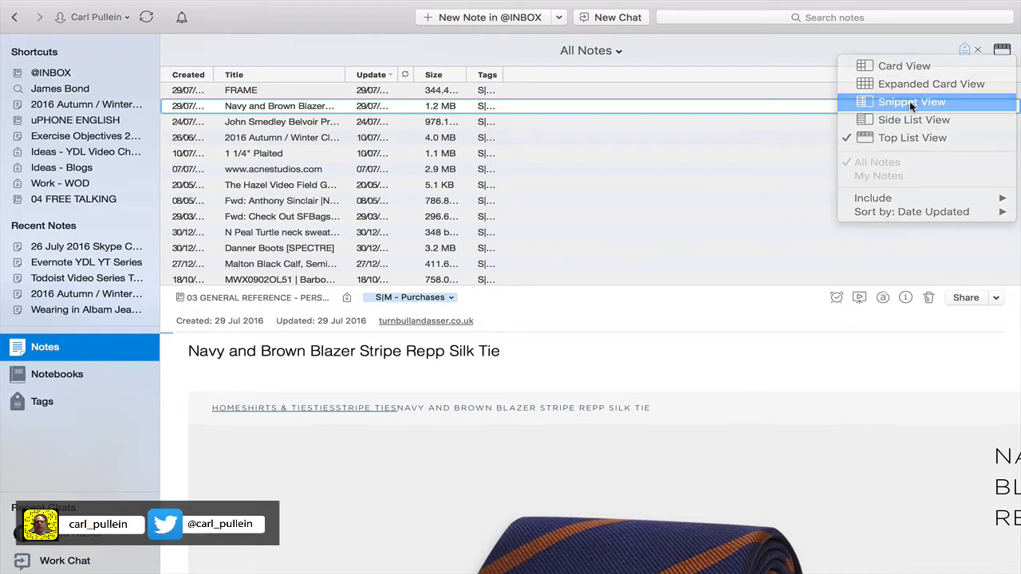
{"action": "left_click", "coordinate": [910, 102]}
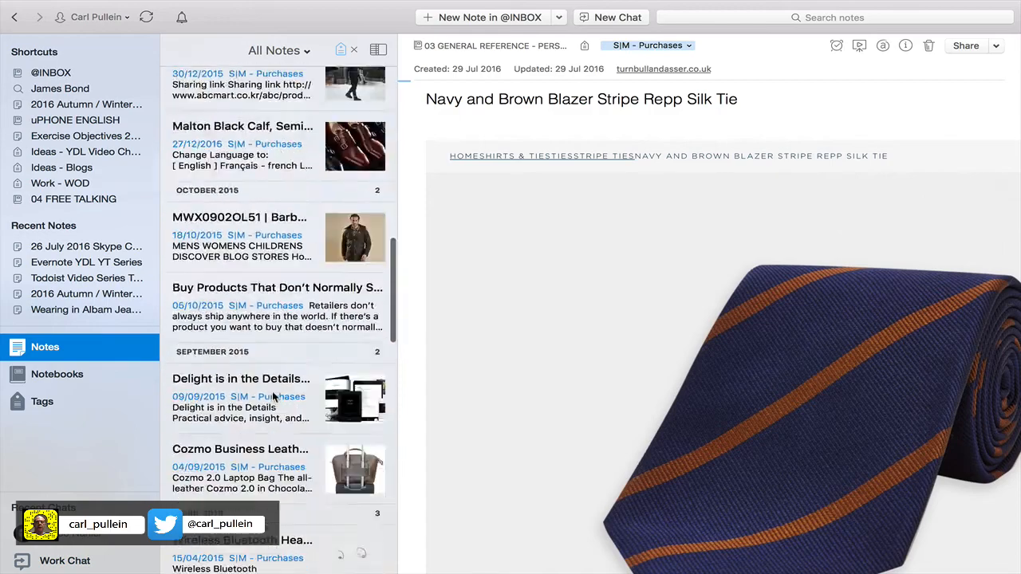
{"action": "scroll", "scroll_direction": "down", "scroll_amount": 3}
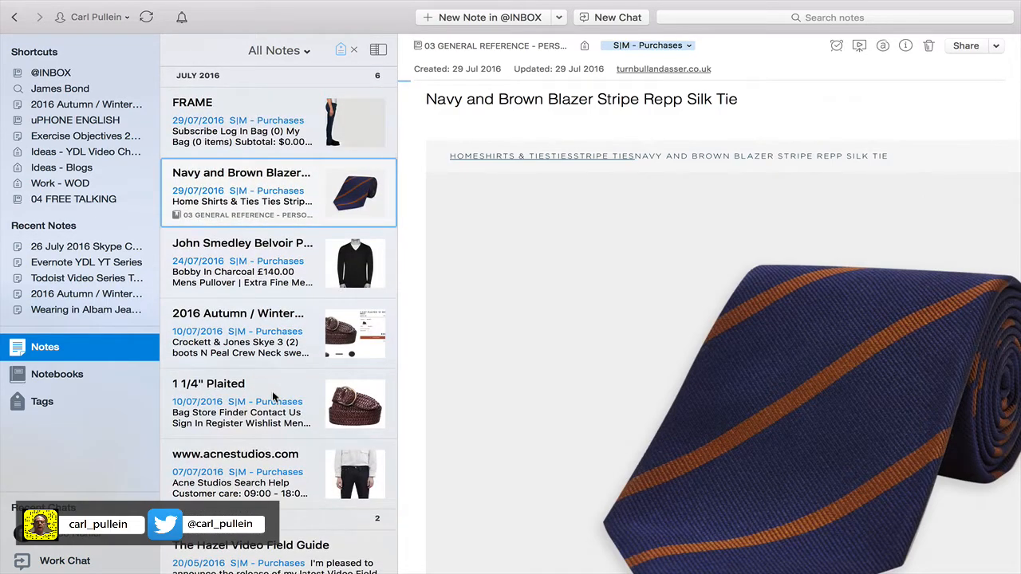
{"action": "mouse_move", "coordinate": [46, 391]}
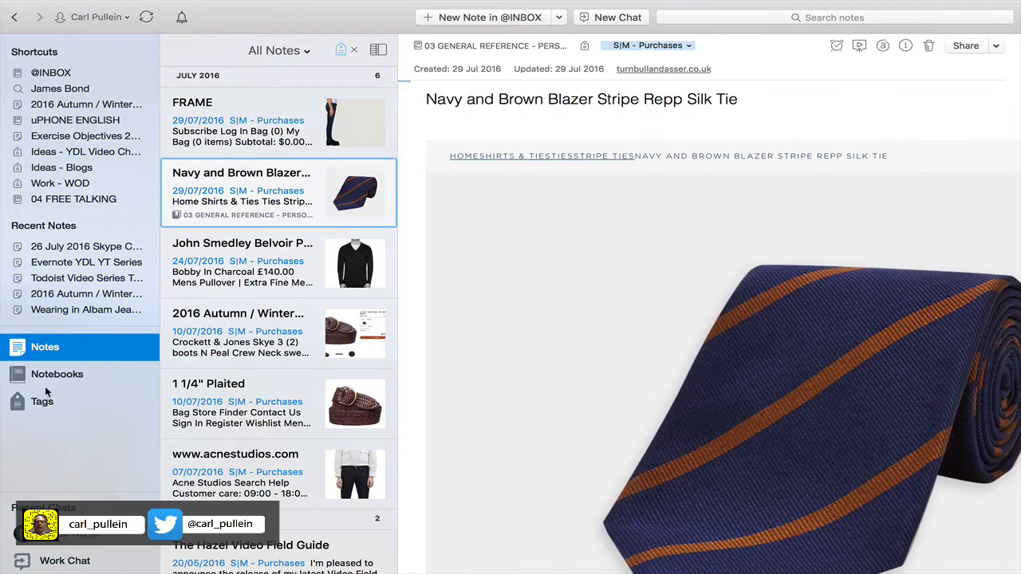
- Show the Notebooks section as a grid of notebook tiles with note counts
{"action": "left_click", "coordinate": [58, 373]}
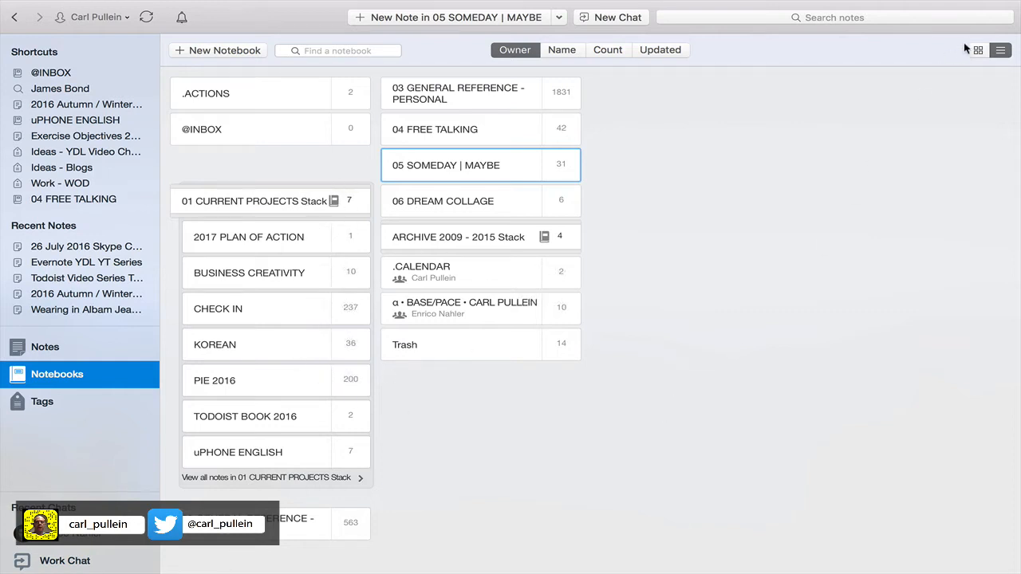
{"action": "left_click", "coordinate": [978, 50]}
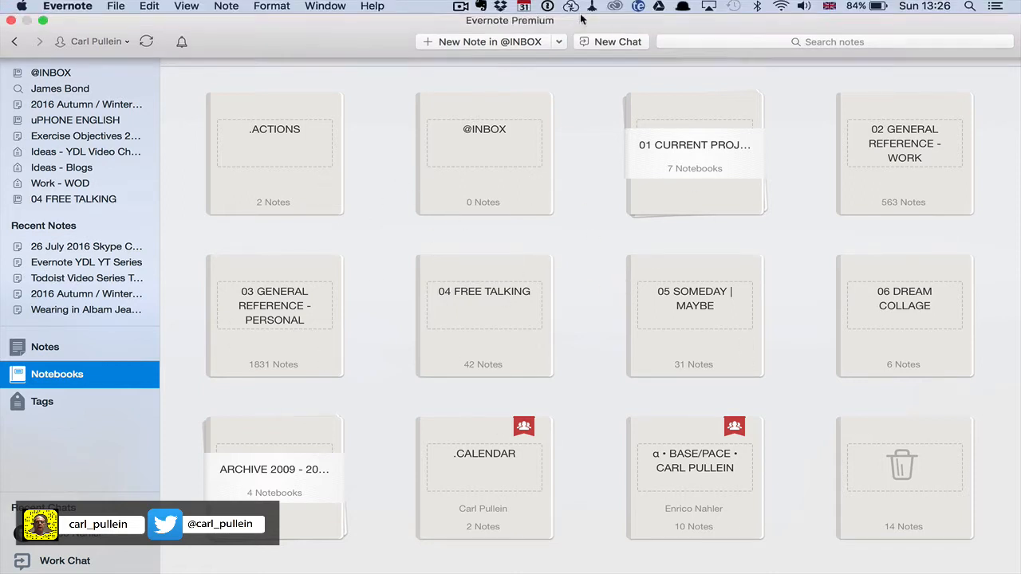
- Sort notebooks by Name, Count, Updated, then Name again, and show them as a compact list
{"action": "left_click", "coordinate": [561, 49]}
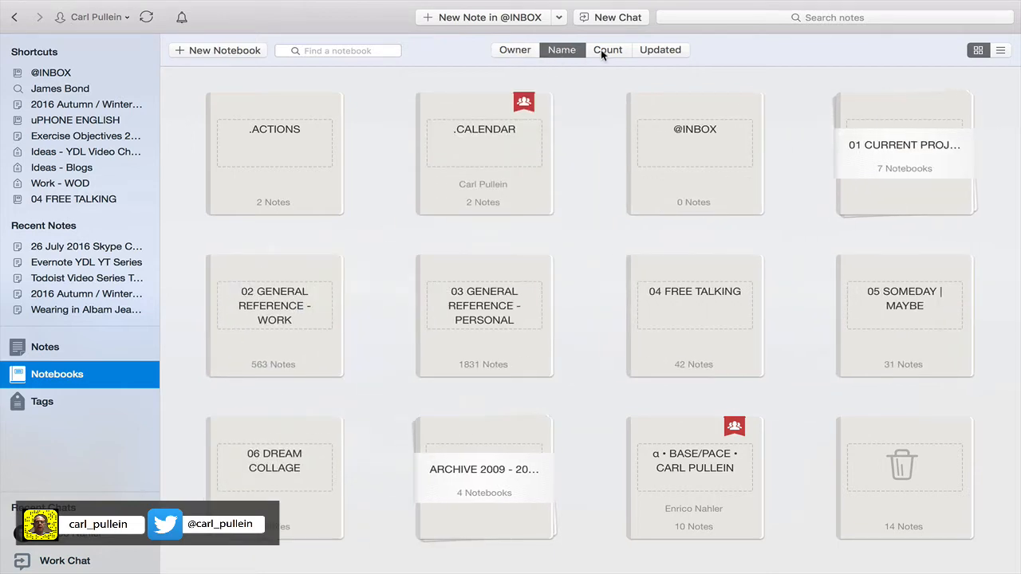
{"action": "left_click", "coordinate": [607, 49]}
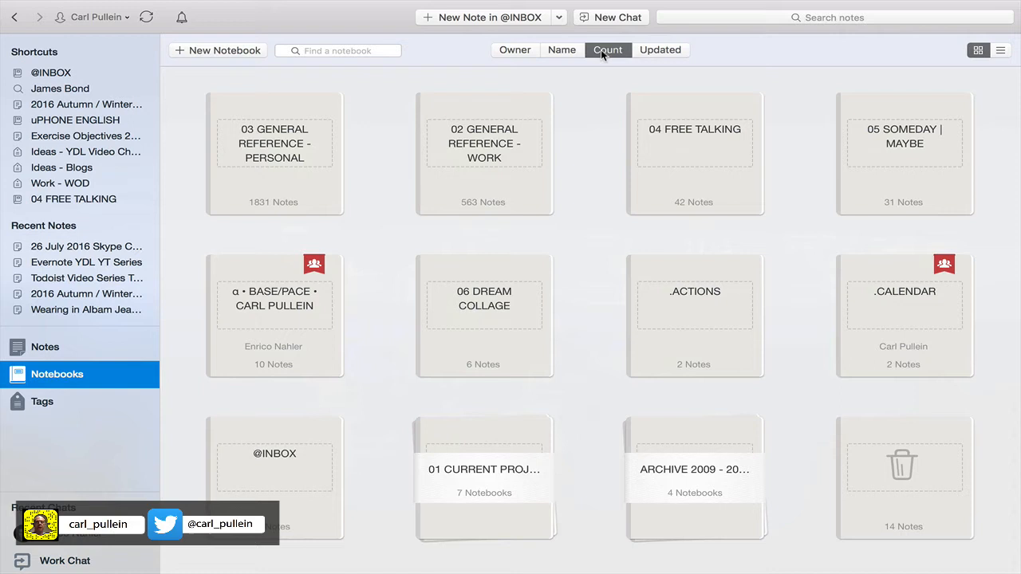
{"action": "left_click", "coordinate": [660, 49]}
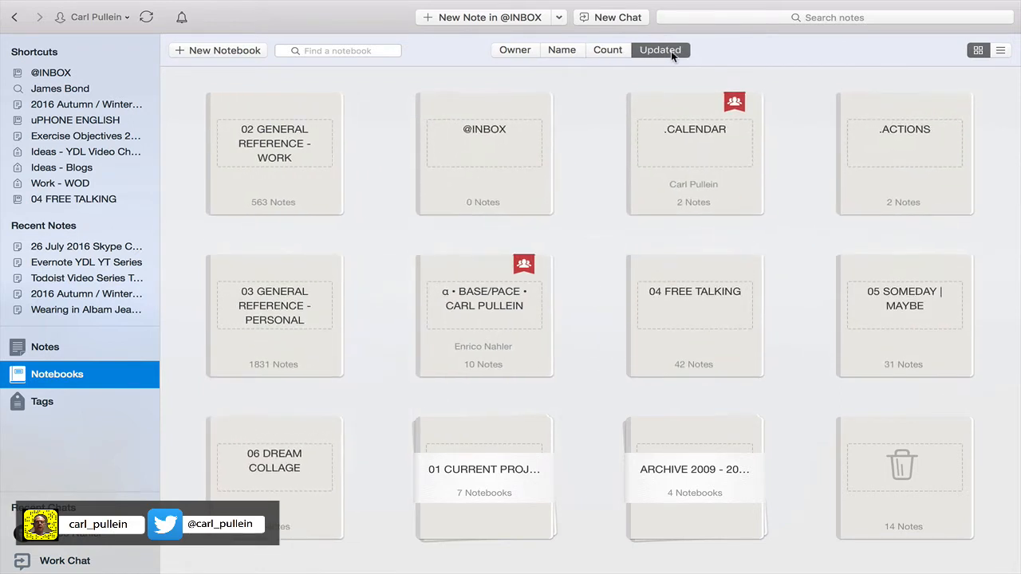
{"action": "left_click", "coordinate": [561, 49]}
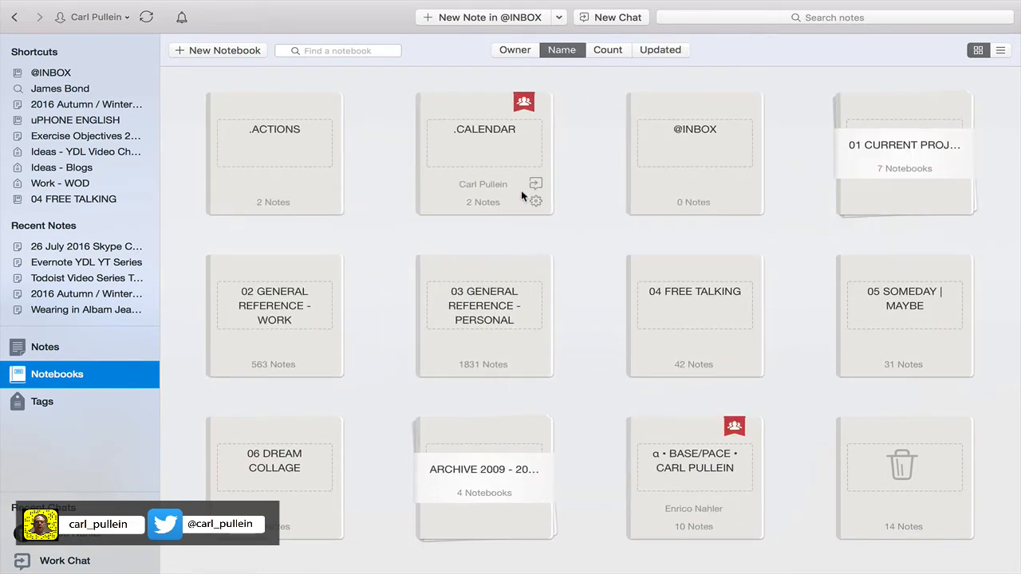
{"action": "mouse_move", "coordinate": [575, 297]}
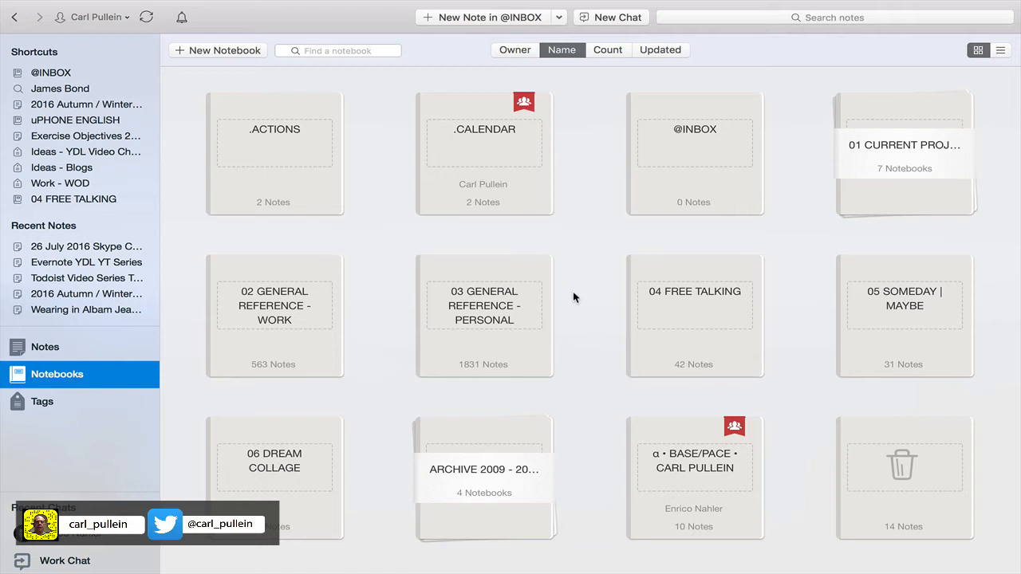
{"action": "left_click", "coordinate": [1000, 50]}
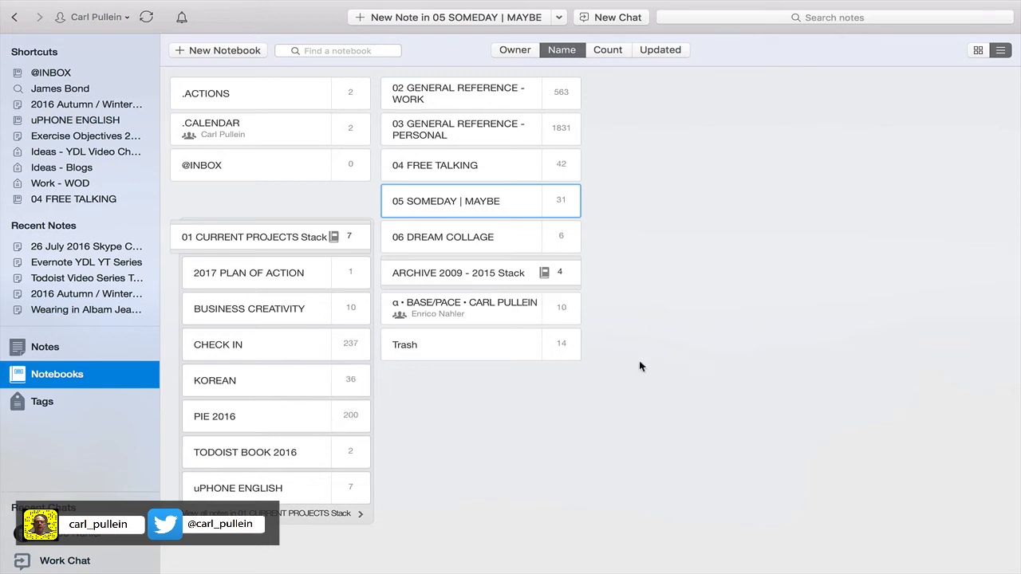
{"action": "mouse_move", "coordinate": [243, 157]}
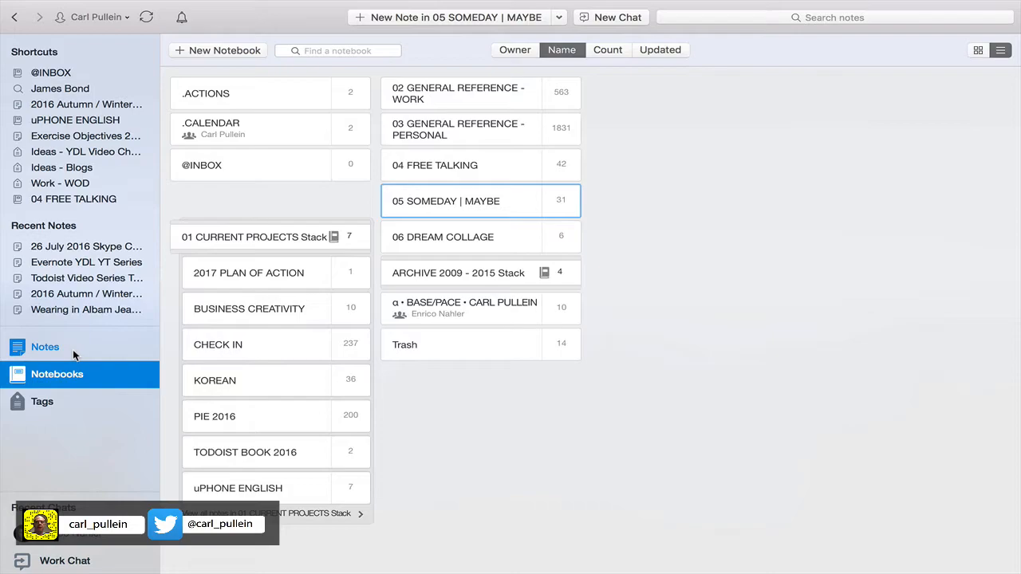
- Return to the all-notes snippet list and scroll down toward May 2016 notes
{"action": "left_click", "coordinate": [45, 348]}
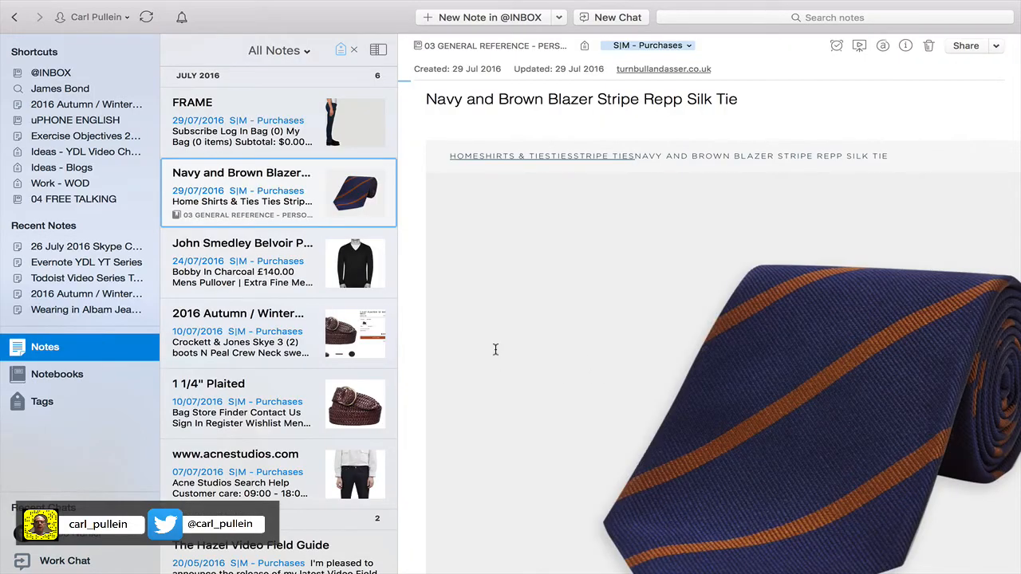
{"action": "scroll", "scroll_direction": "down", "scroll_amount": 3}
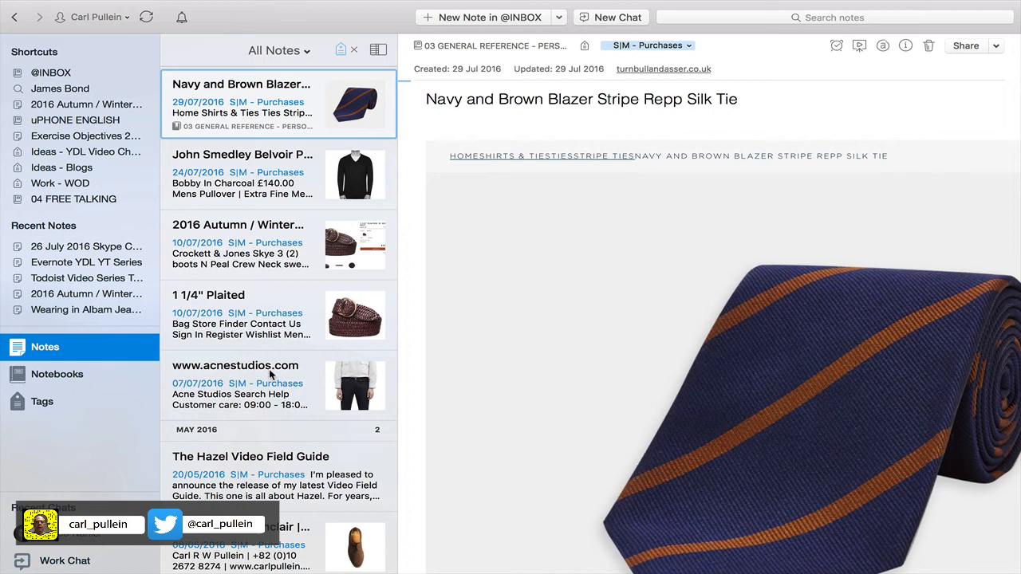
{"action": "mouse_move", "coordinate": [217, 373]}
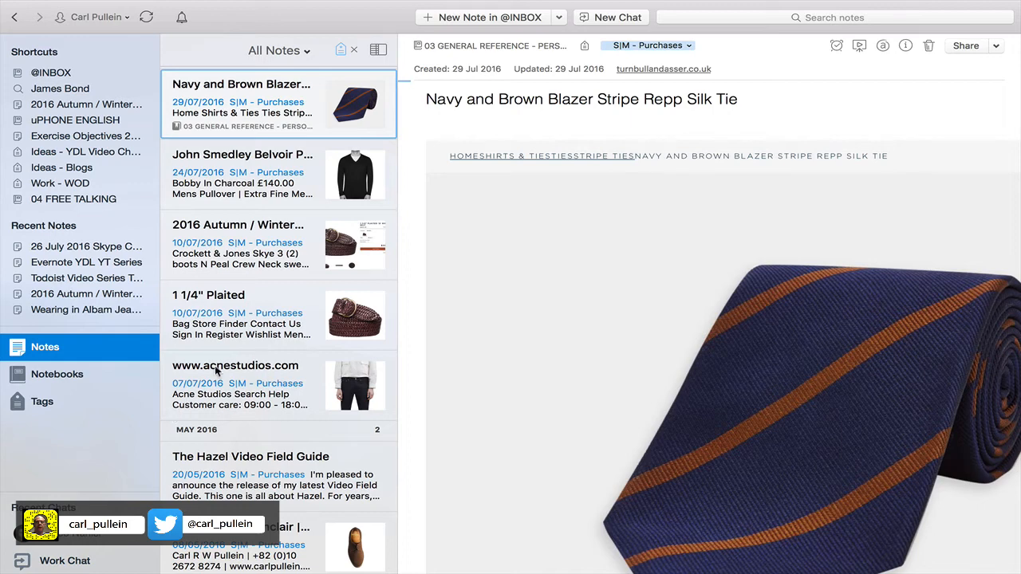